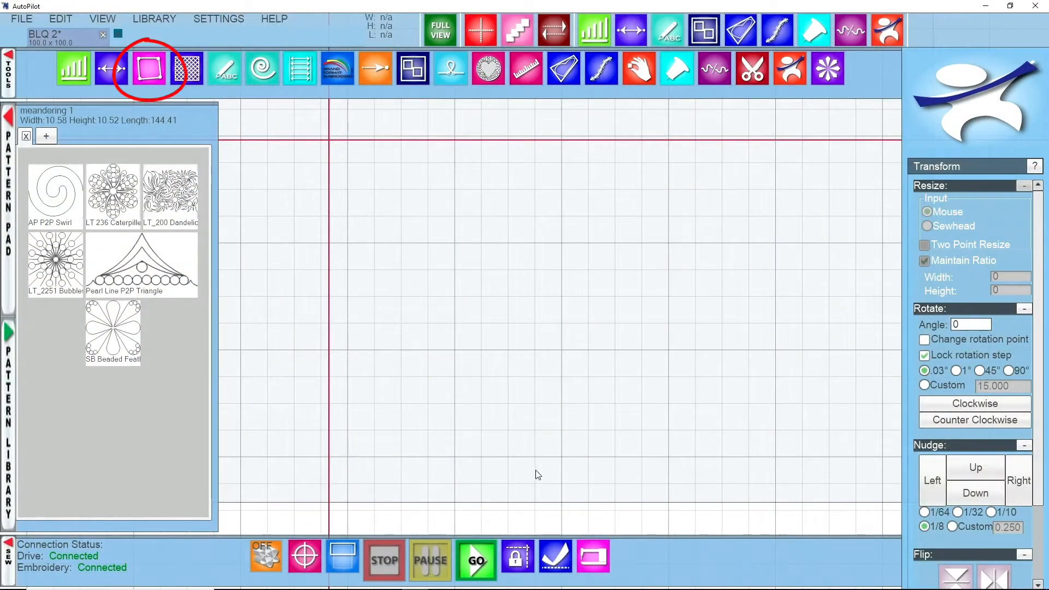
- Start a sewhead boundary with its margin reduced to 0.100, then bring up the pattern library
left_click(149, 69)
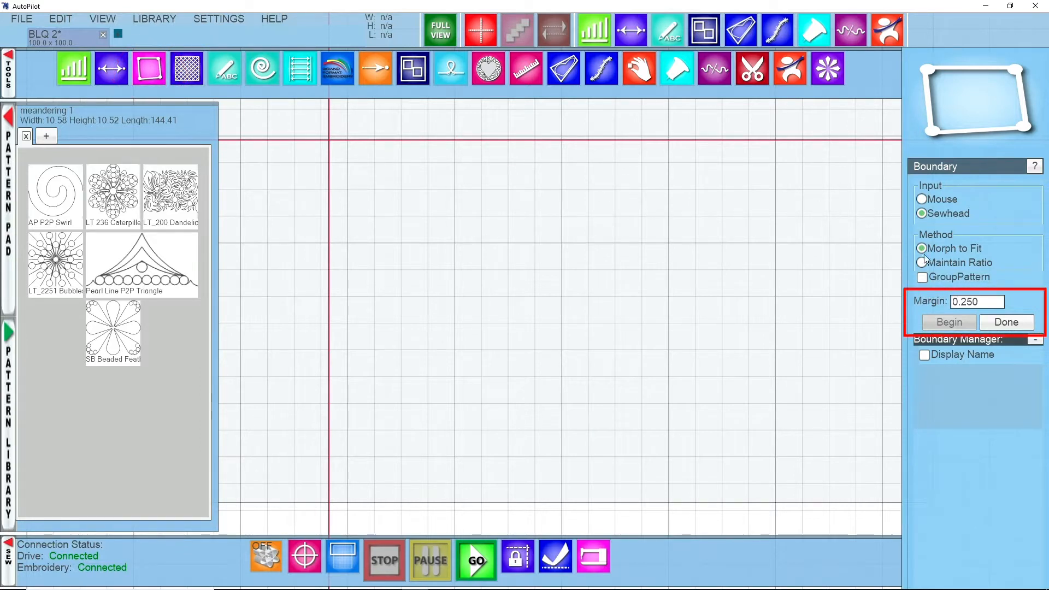
left_click(975, 302)
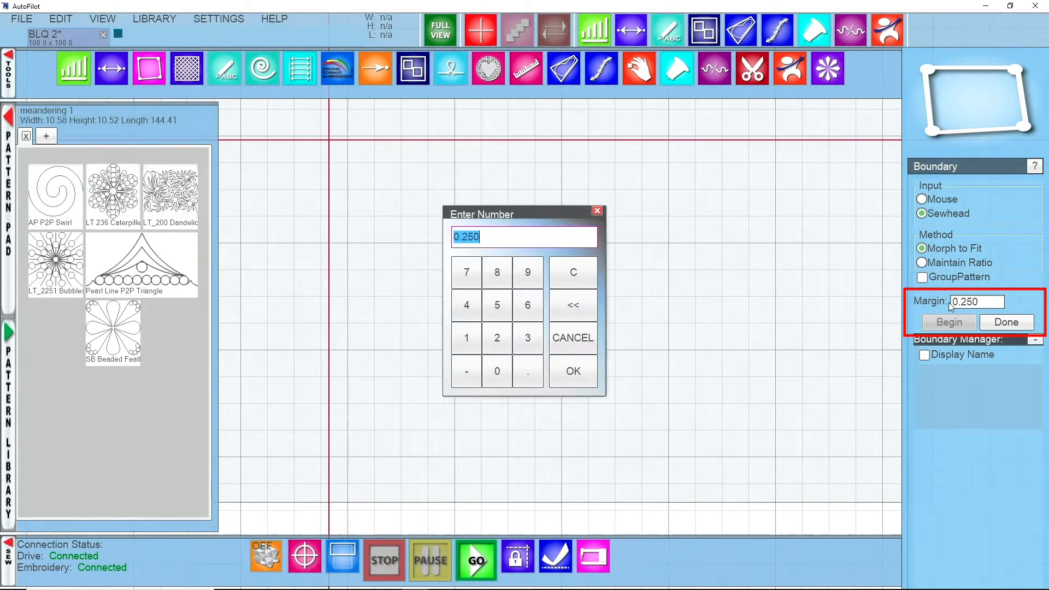
left_click(466, 338)
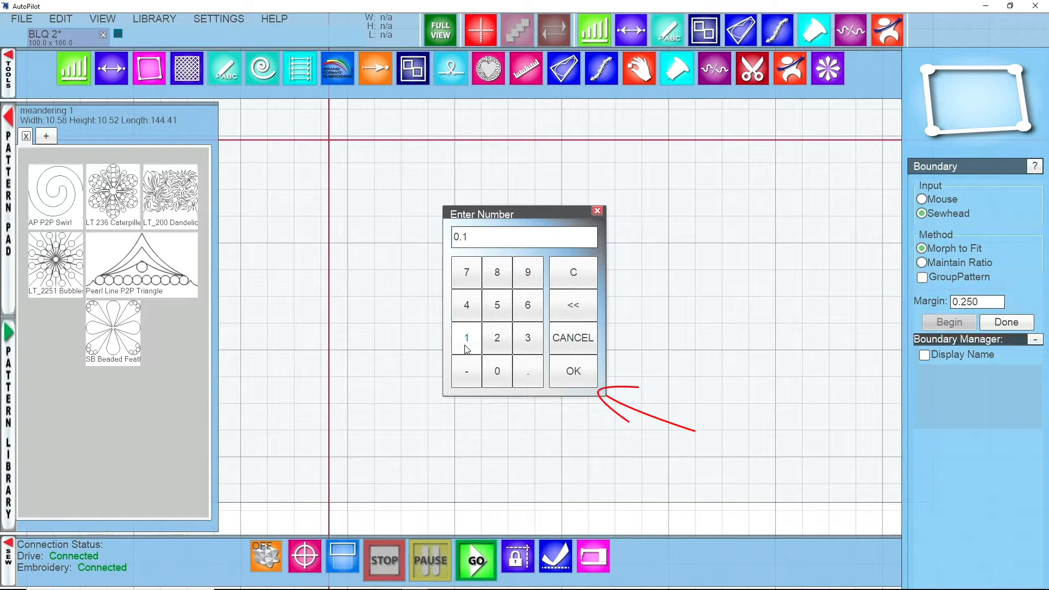
left_click(573, 371)
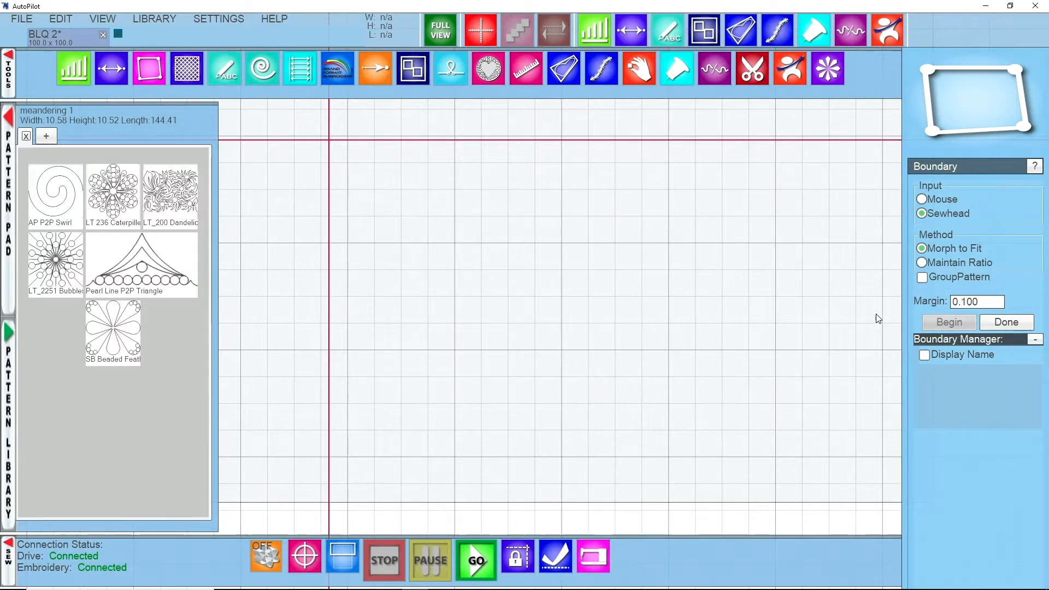
mouse_move(946, 232)
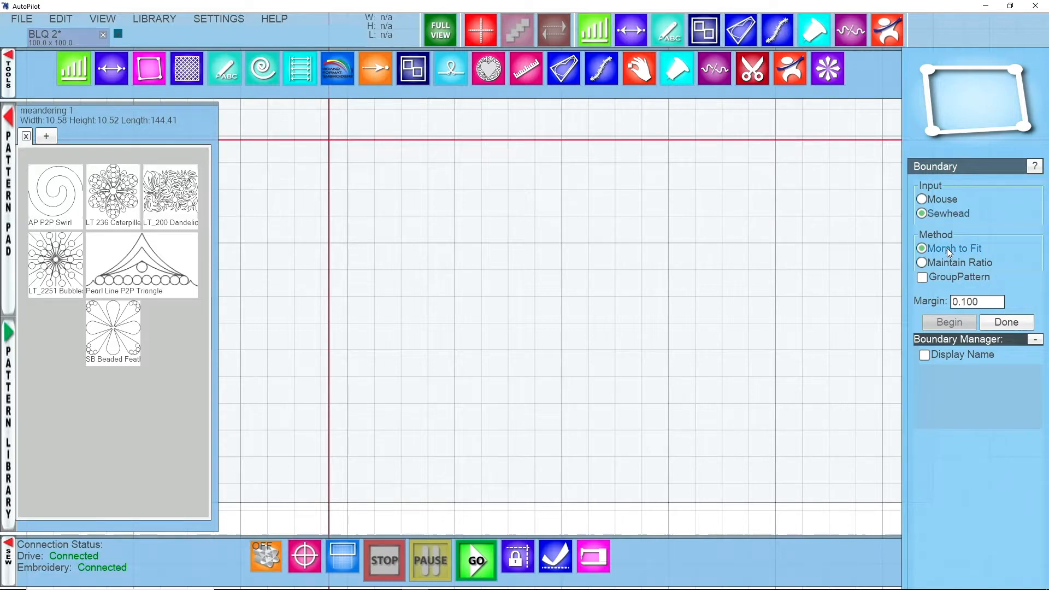
mouse_move(1029, 213)
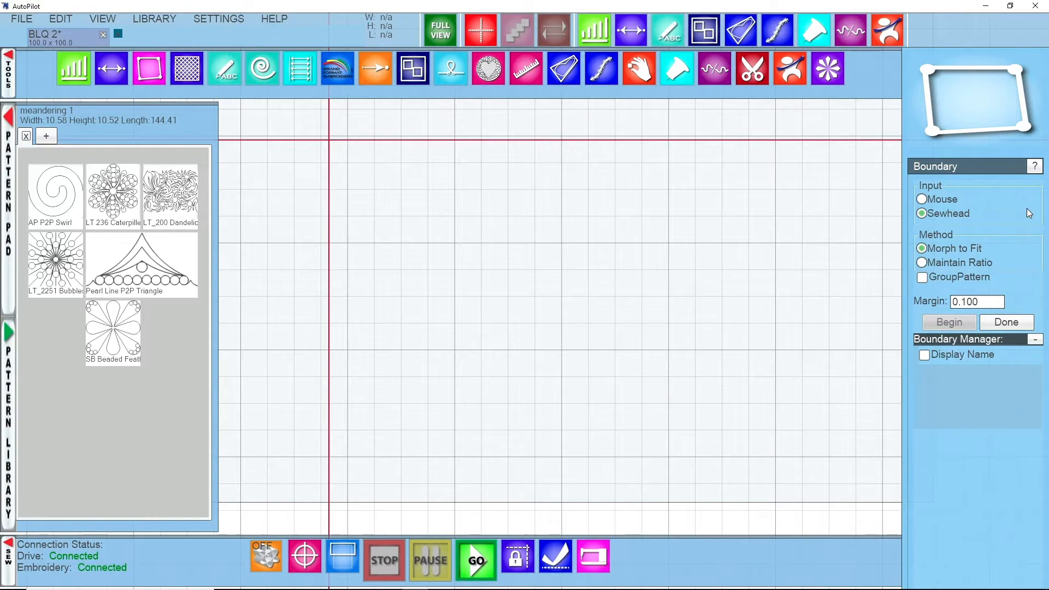
left_click(948, 322)
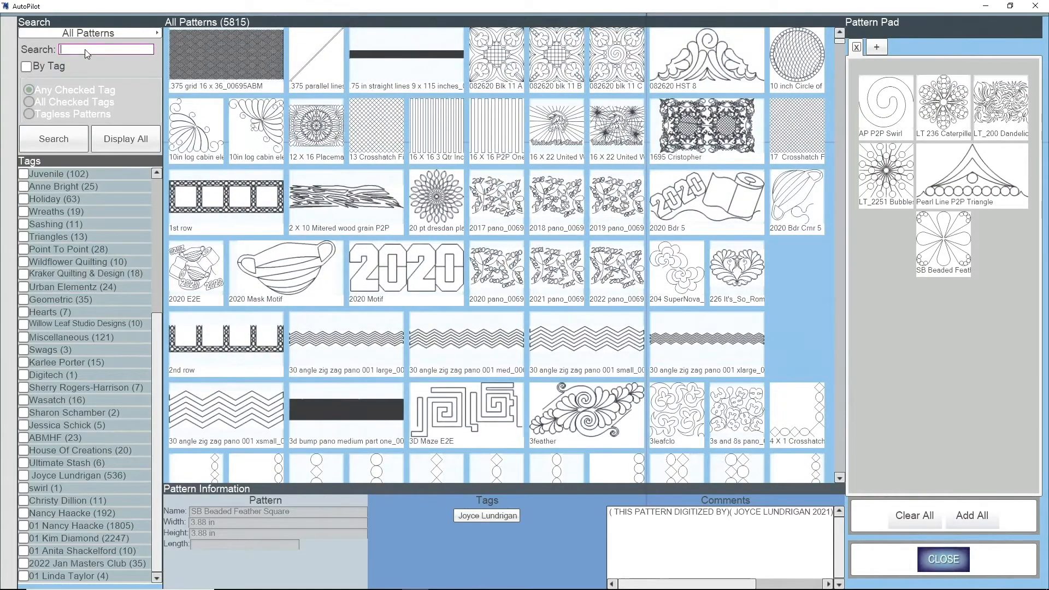
- Search the library for 'meander', add meandering 1 to the Pattern Pad, and close the library
type("meander")
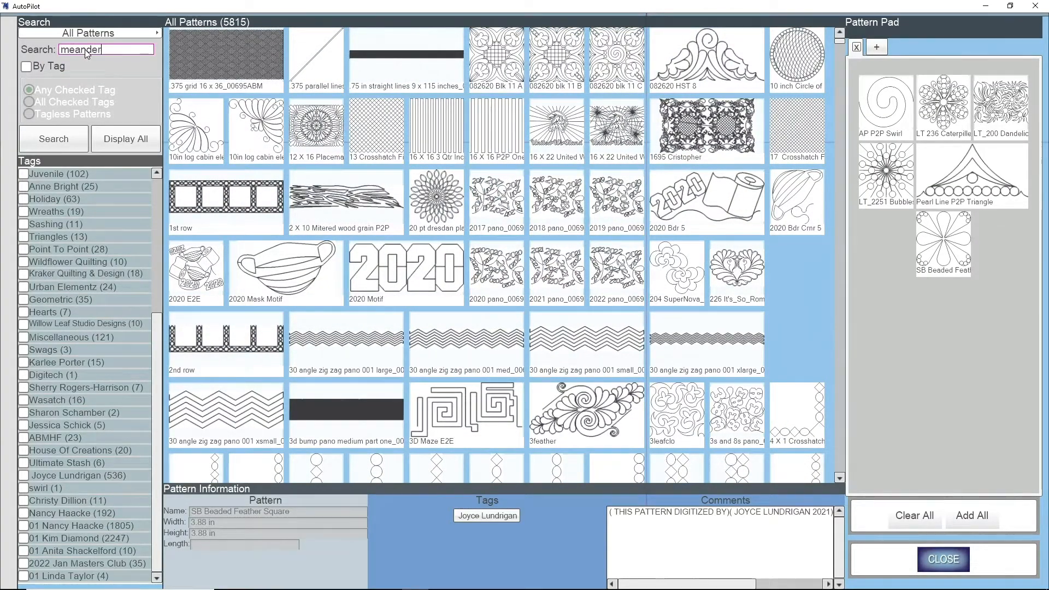
left_click(53, 139)
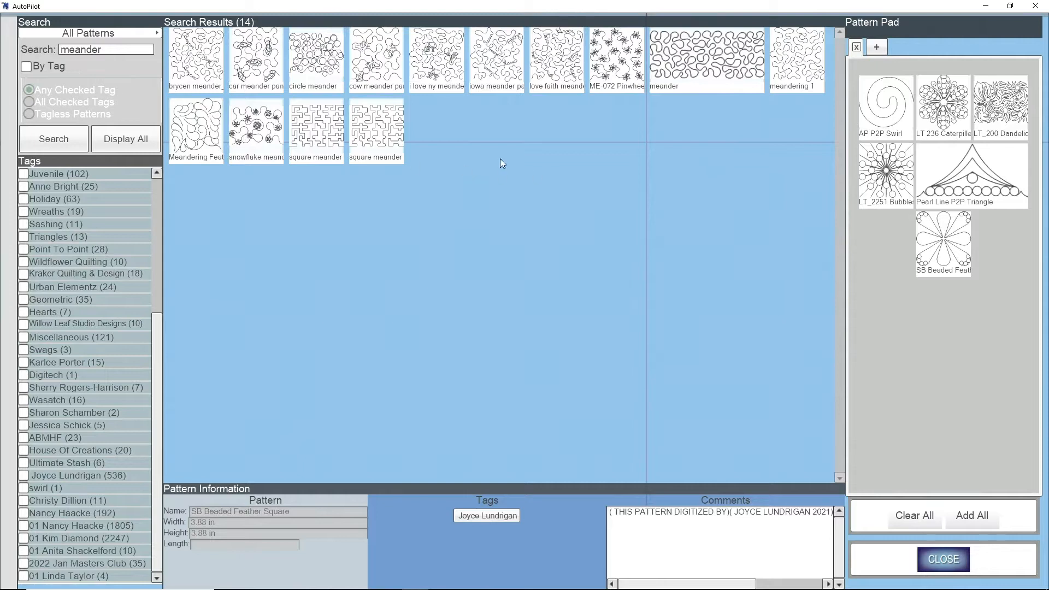
mouse_move(798, 66)
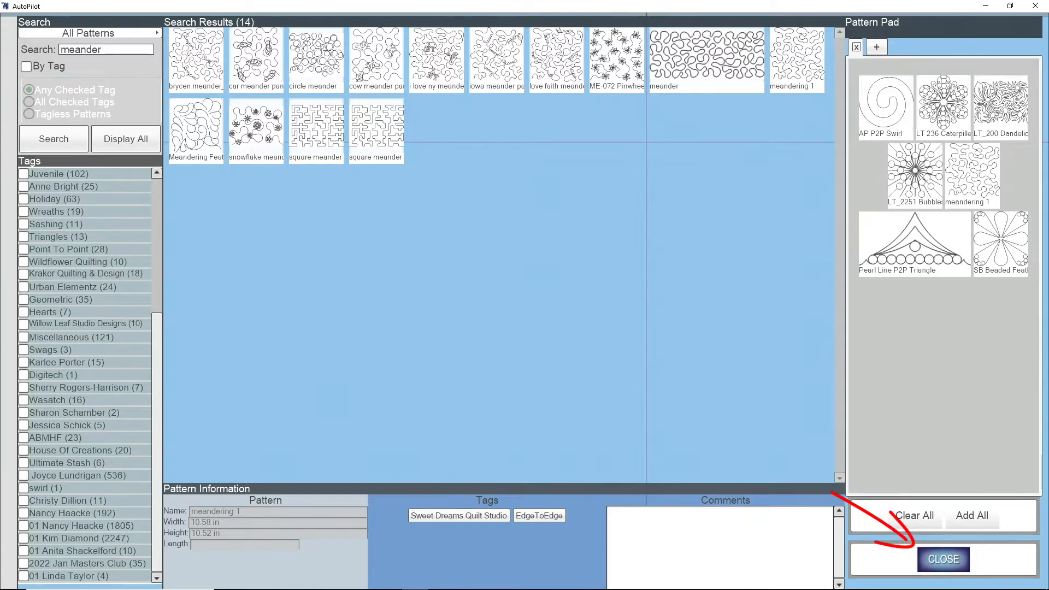
left_click(943, 558)
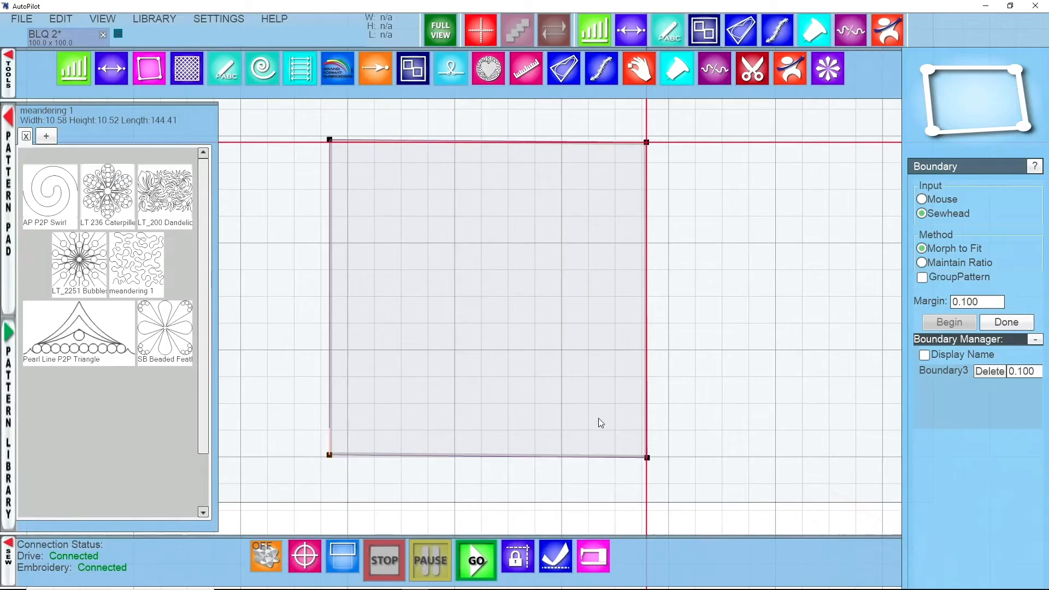
mouse_move(141, 259)
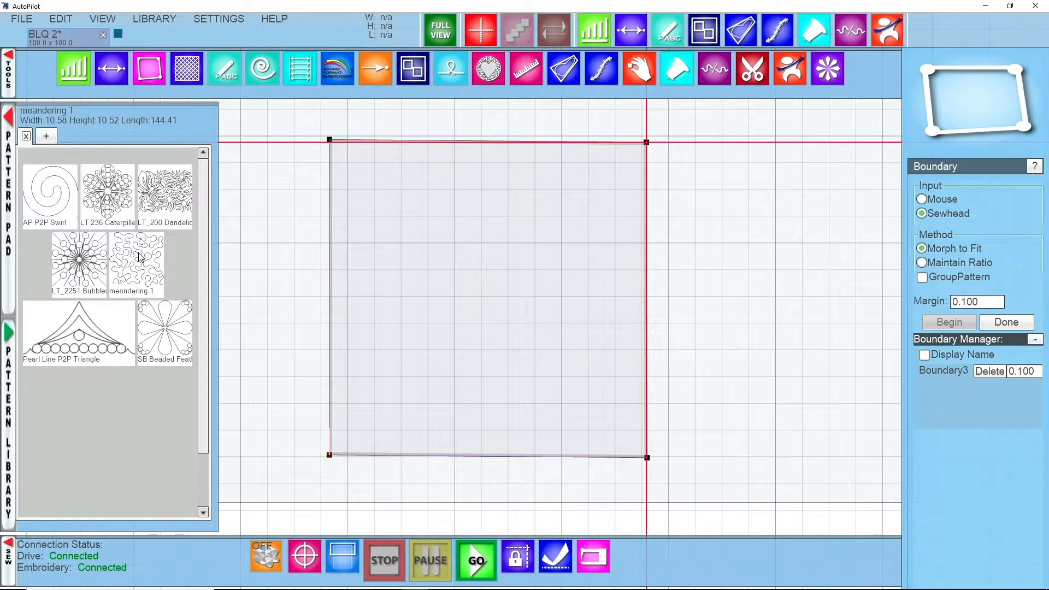
- Place meandering 1 inside the square boundary and bring up the Transform options
left_click(948, 322)
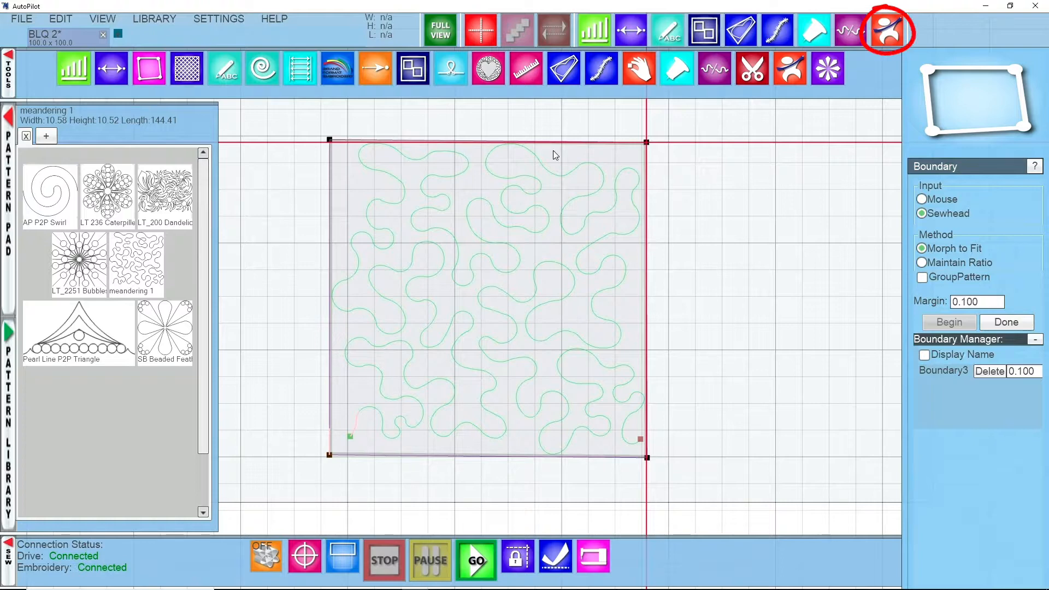
left_click(885, 31)
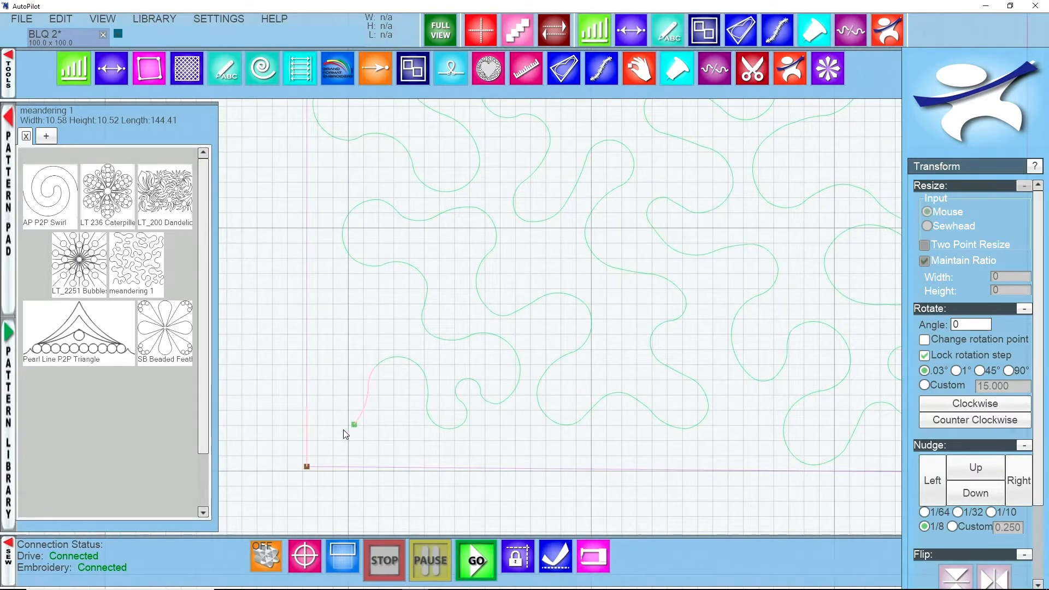
mouse_move(308, 434)
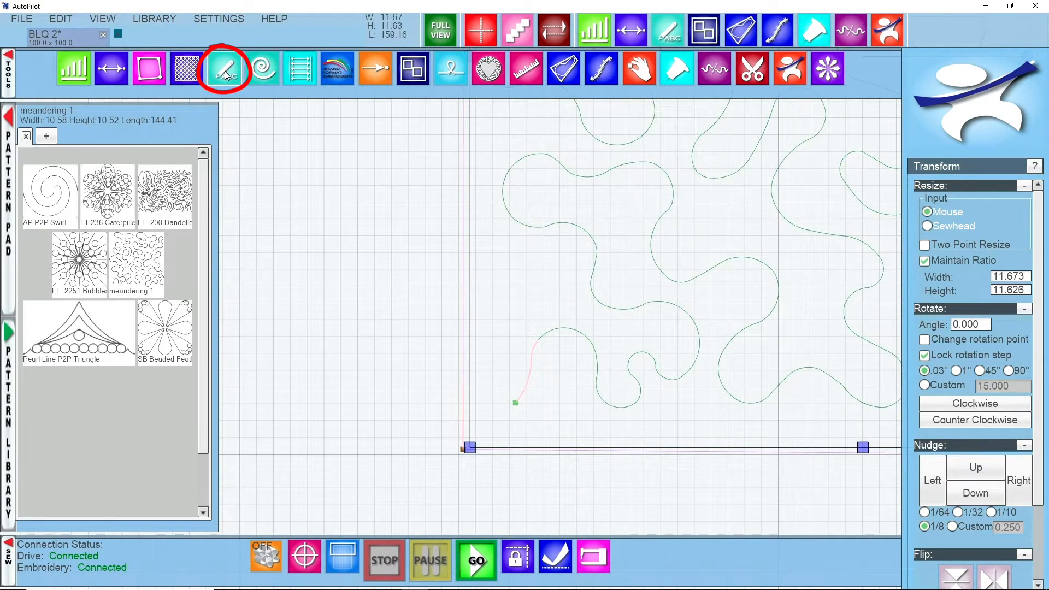
- Draw a jump line from the boundary corner to the meander start, then reopen Transform
left_click(225, 69)
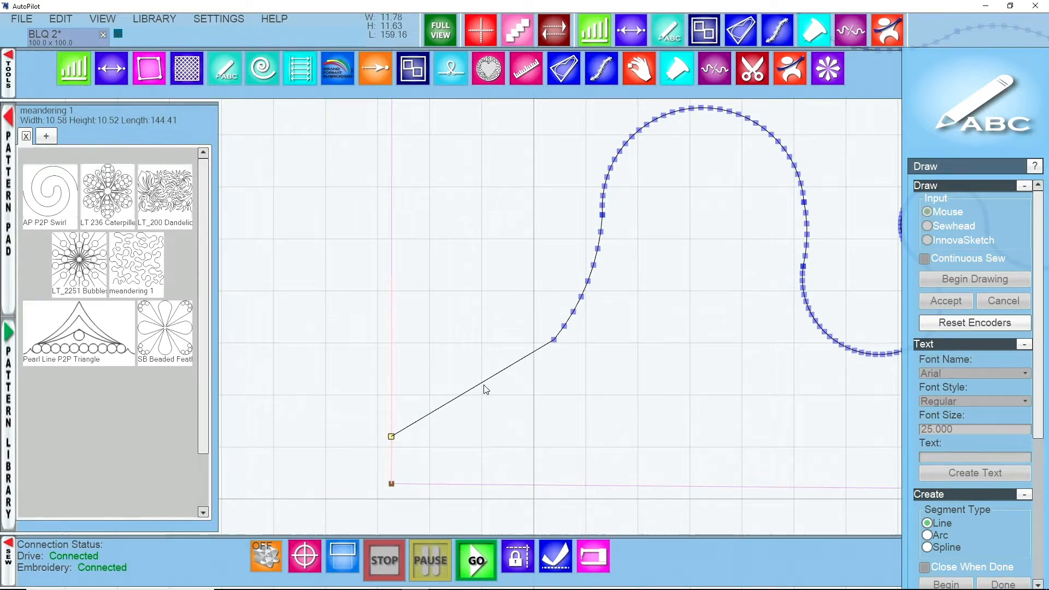
mouse_move(569, 309)
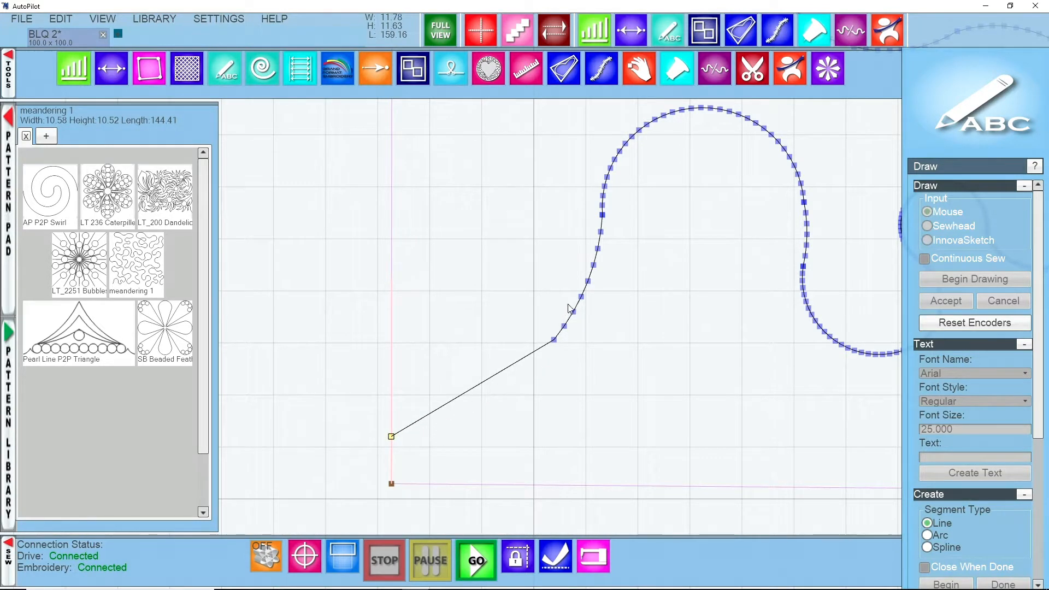
mouse_move(466, 400)
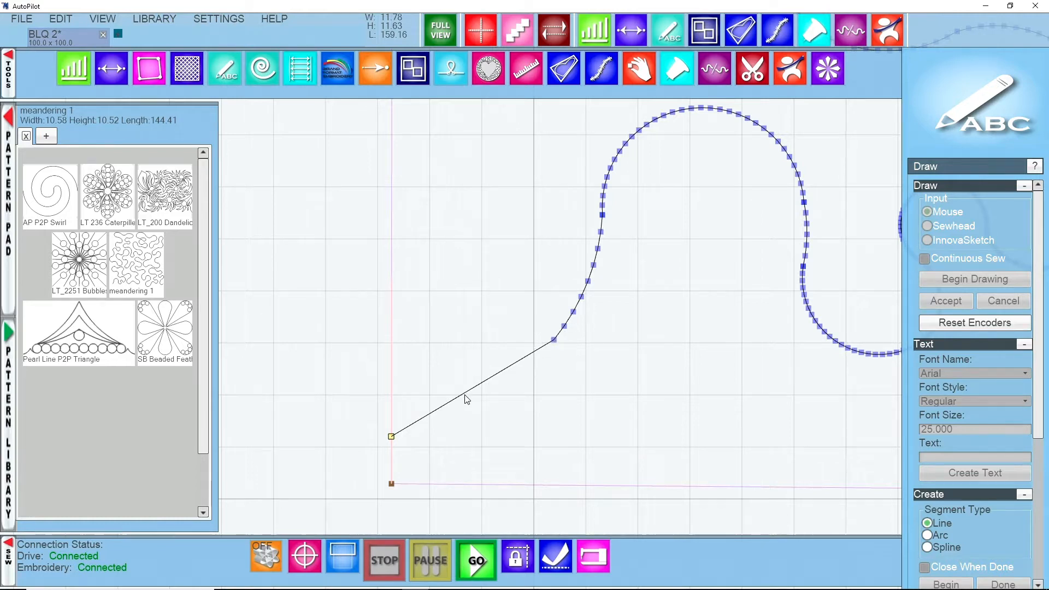
mouse_move(450, 432)
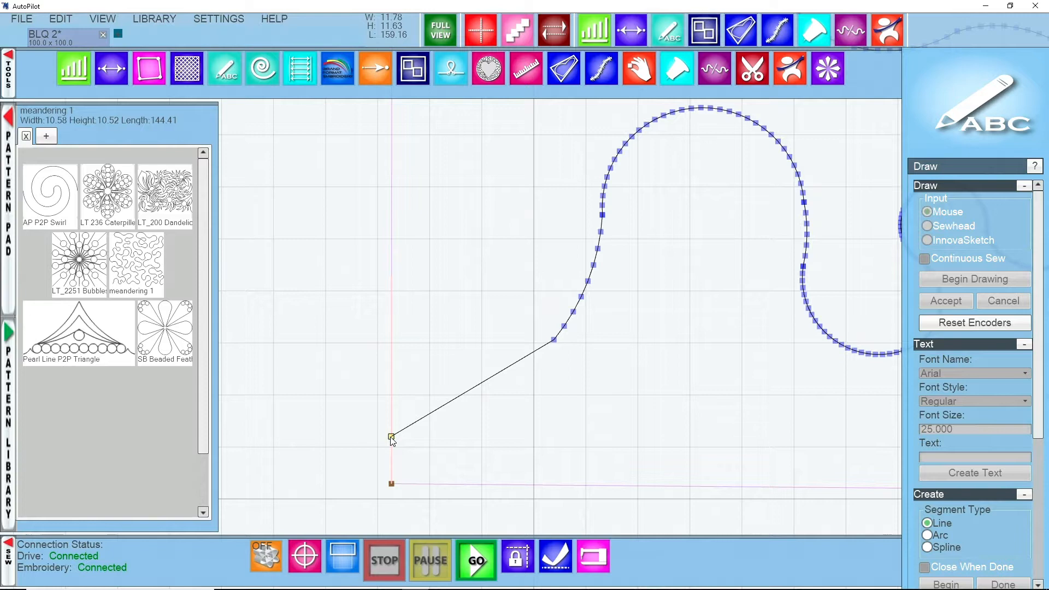
mouse_move(473, 394)
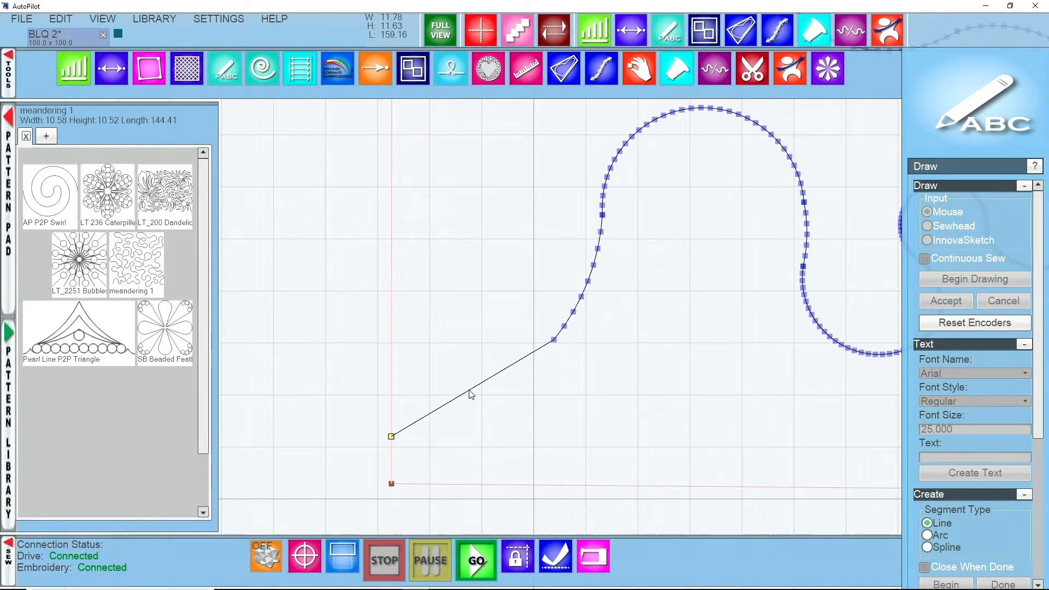
right_click(471, 393)
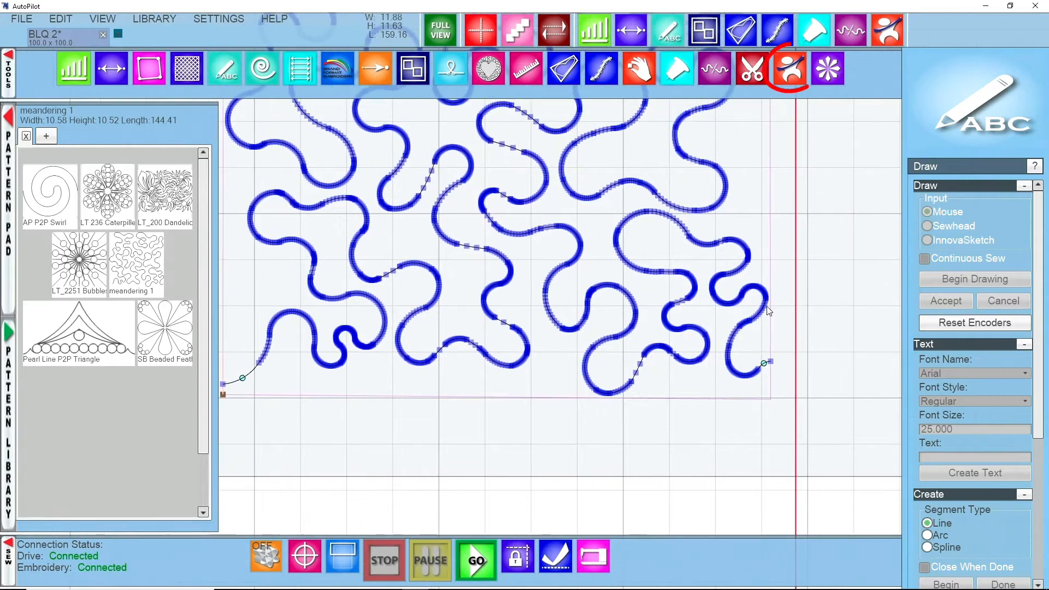
left_click(776, 68)
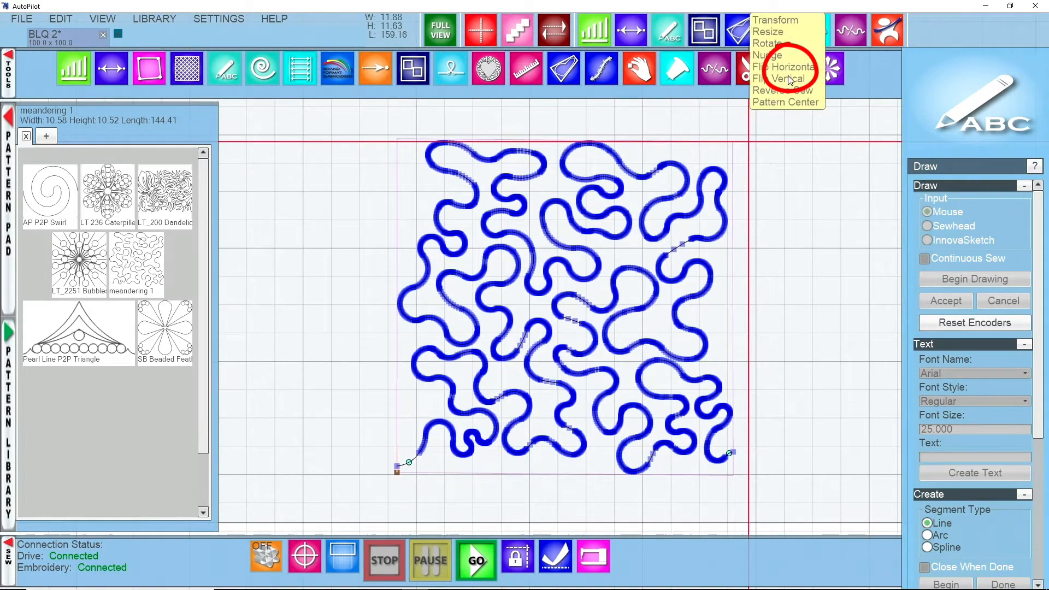
left_click(774, 20)
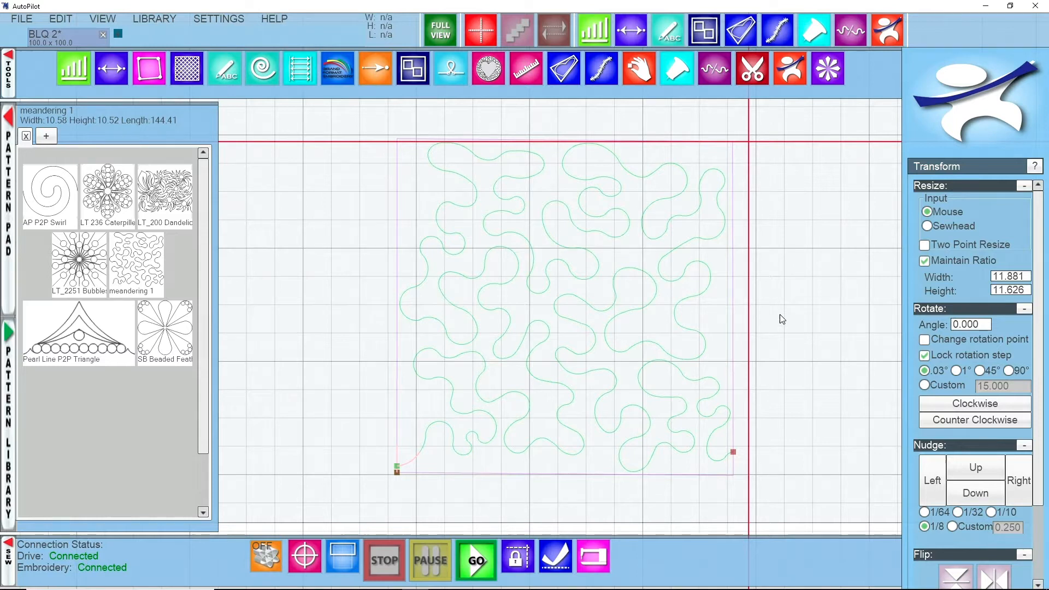
mouse_move(695, 293)
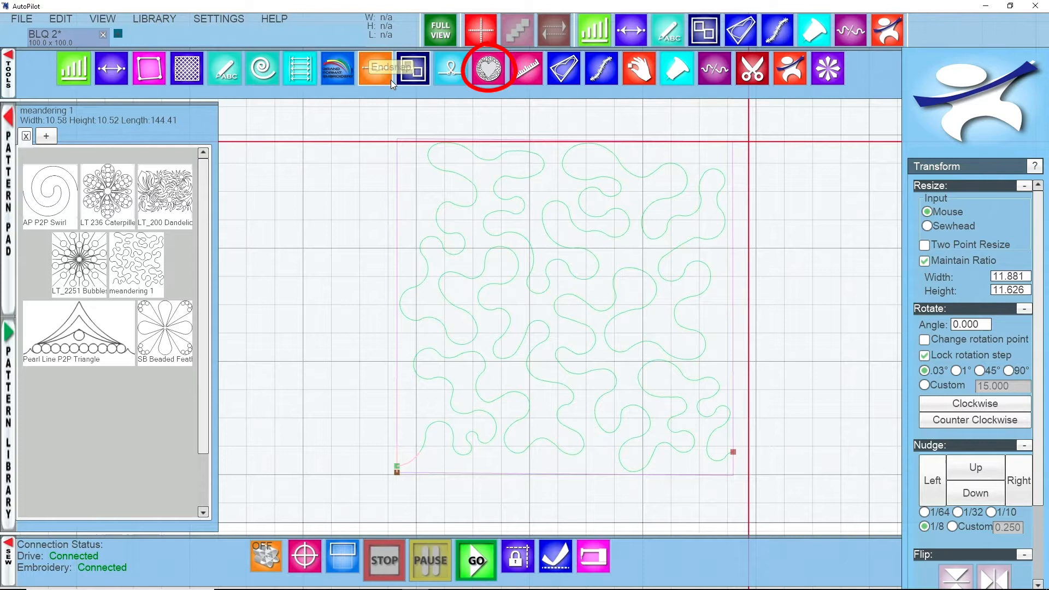
- Open the Mask tool to begin outlining the cross-shaped region
left_click(488, 67)
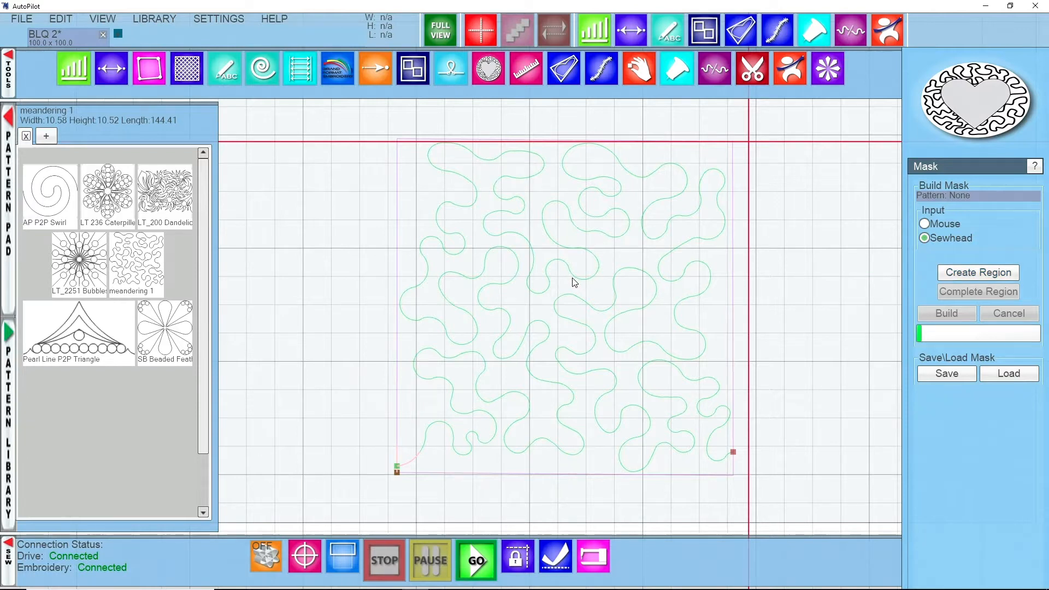
mouse_move(949, 254)
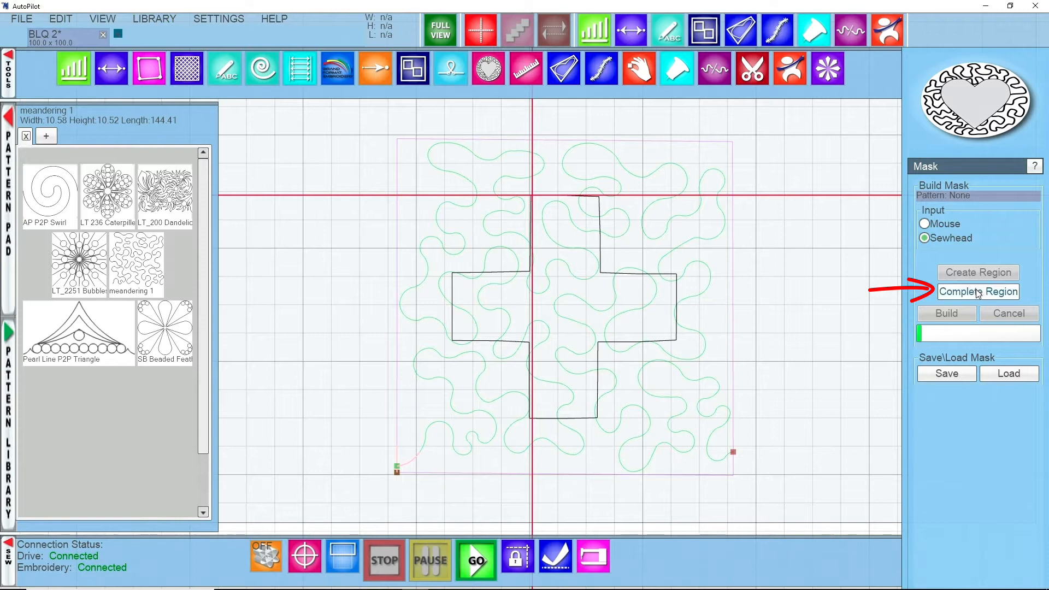
- Complete the cross region and build it as the mask for meandering 1
left_click(977, 292)
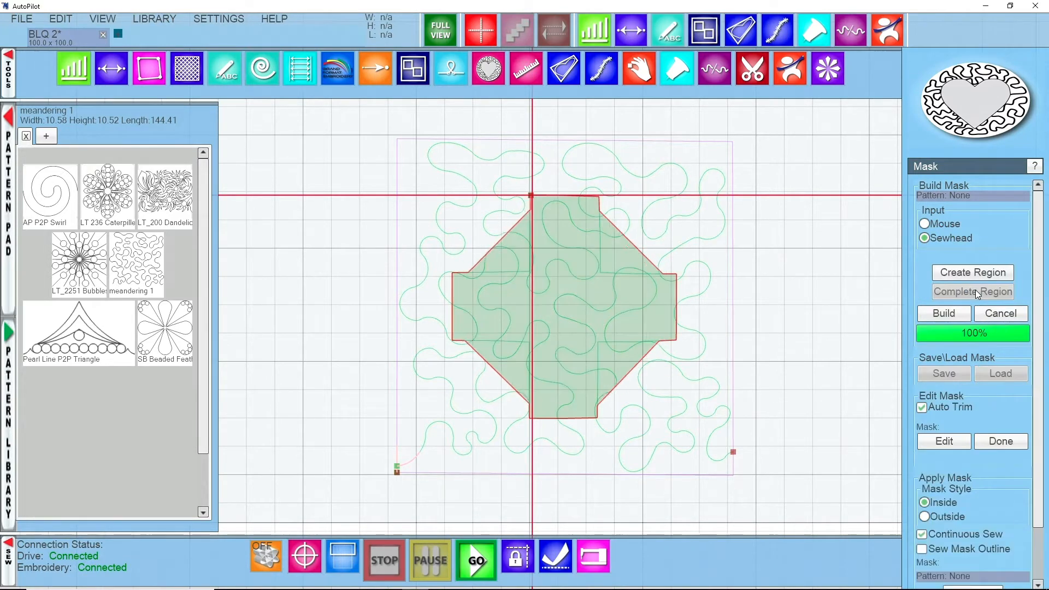
left_click(971, 292)
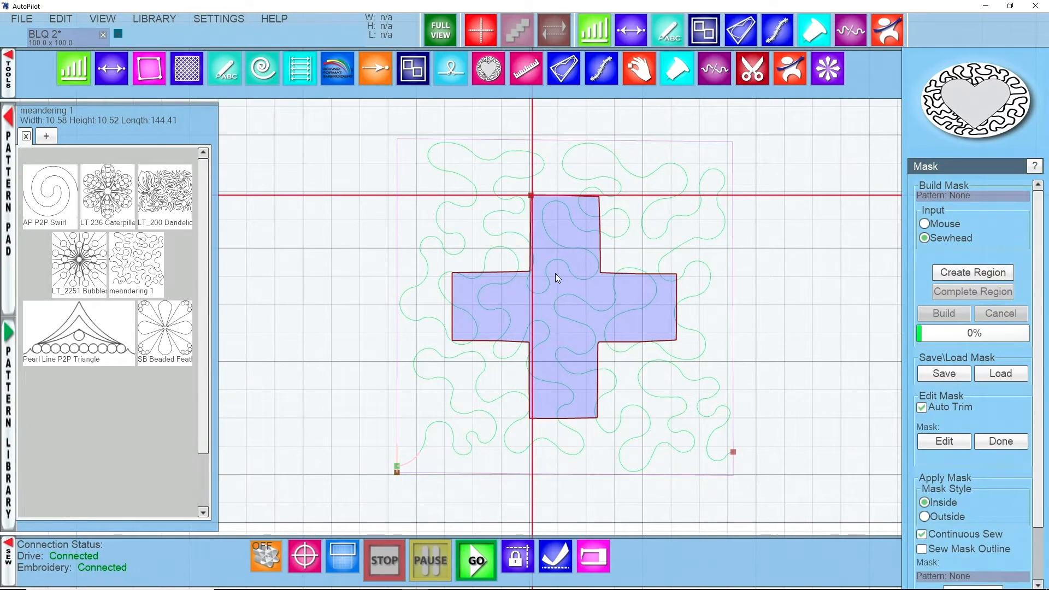
mouse_move(554, 293)
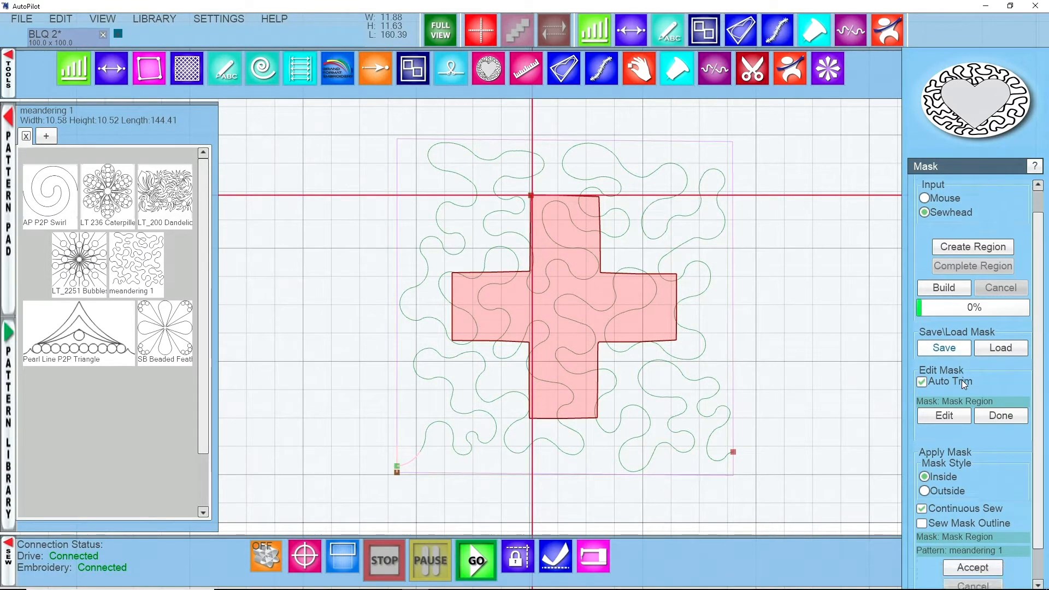
- Turn off Continuous Sew with the Inside mask style on meandering 1
scroll("down", 3)
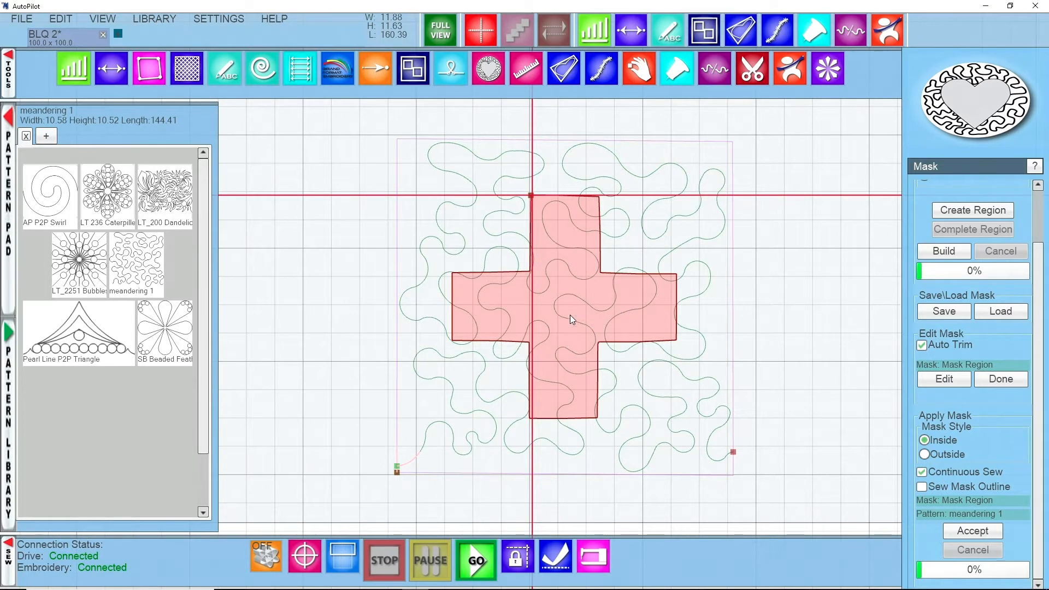
mouse_move(577, 188)
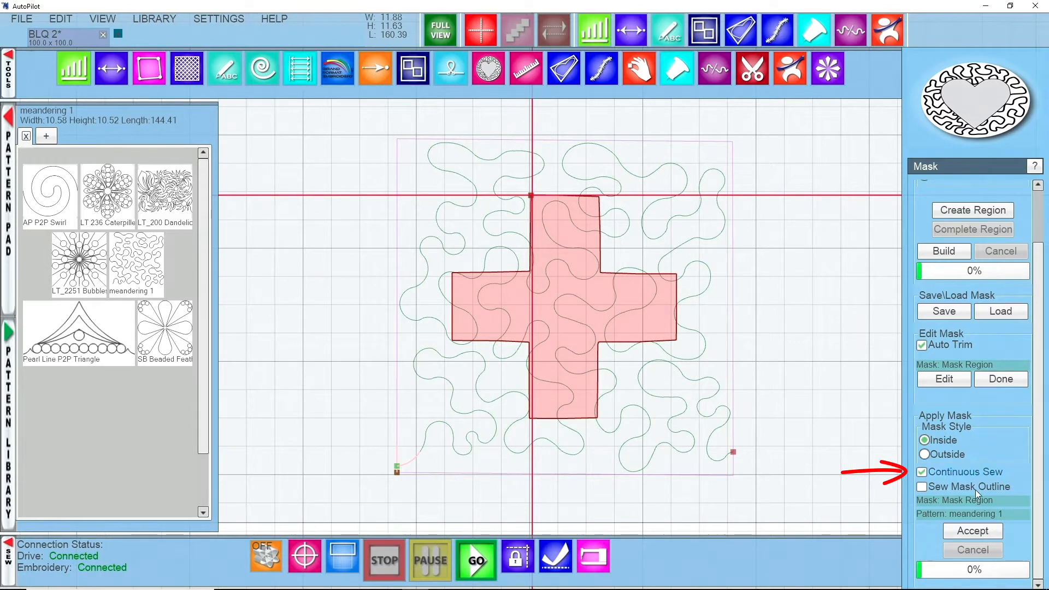
left_click(922, 471)
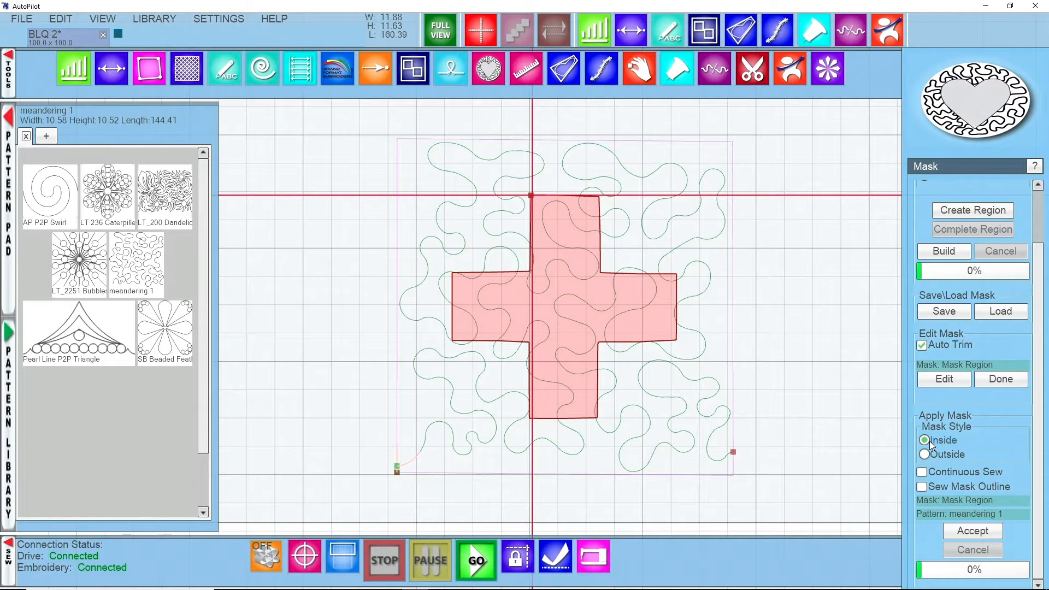
mouse_move(555, 289)
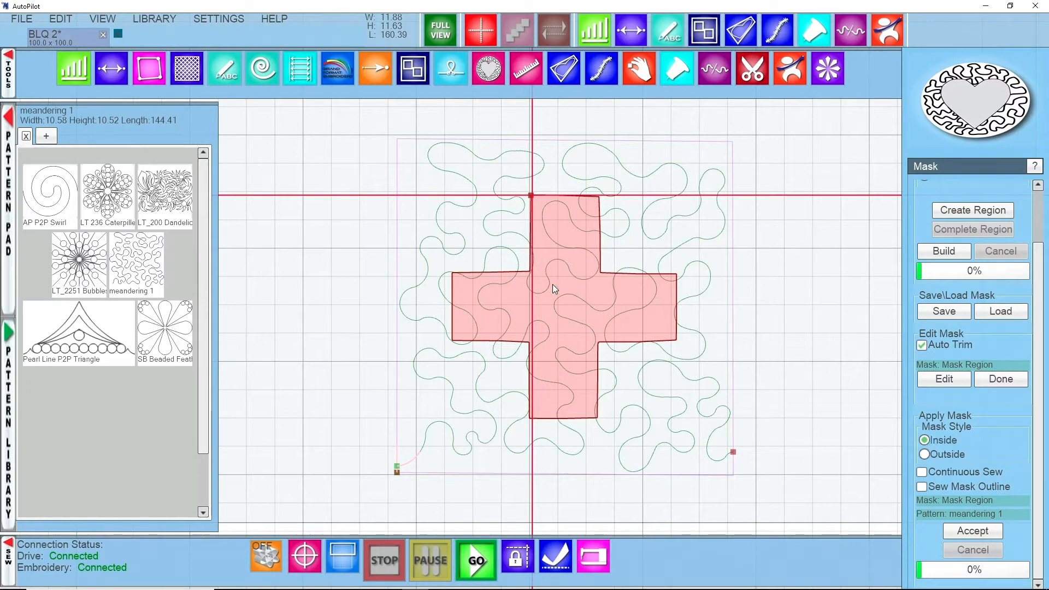
mouse_move(488, 338)
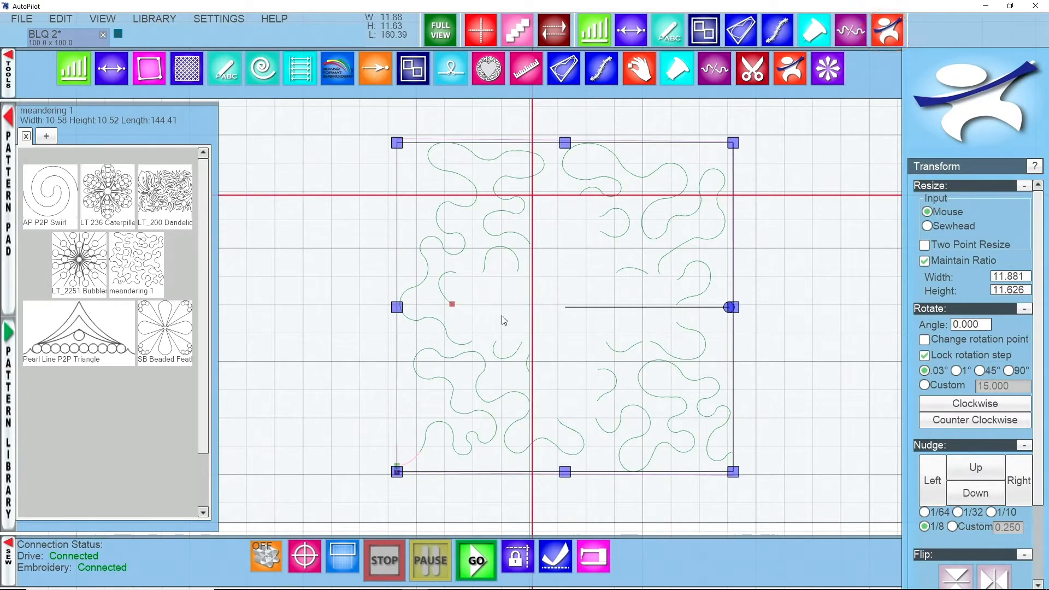
mouse_move(585, 380)
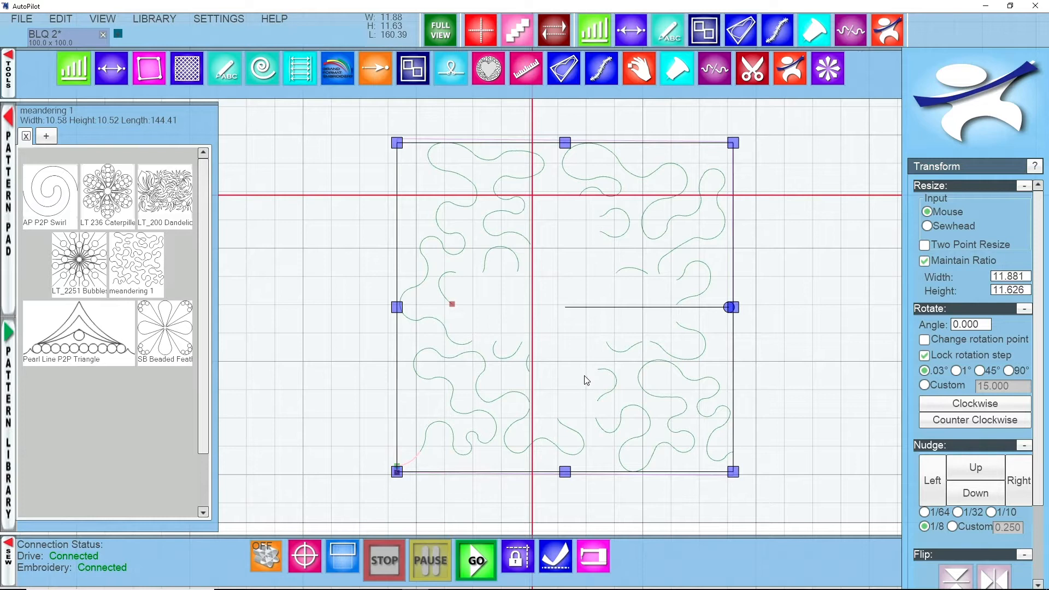
mouse_move(516, 226)
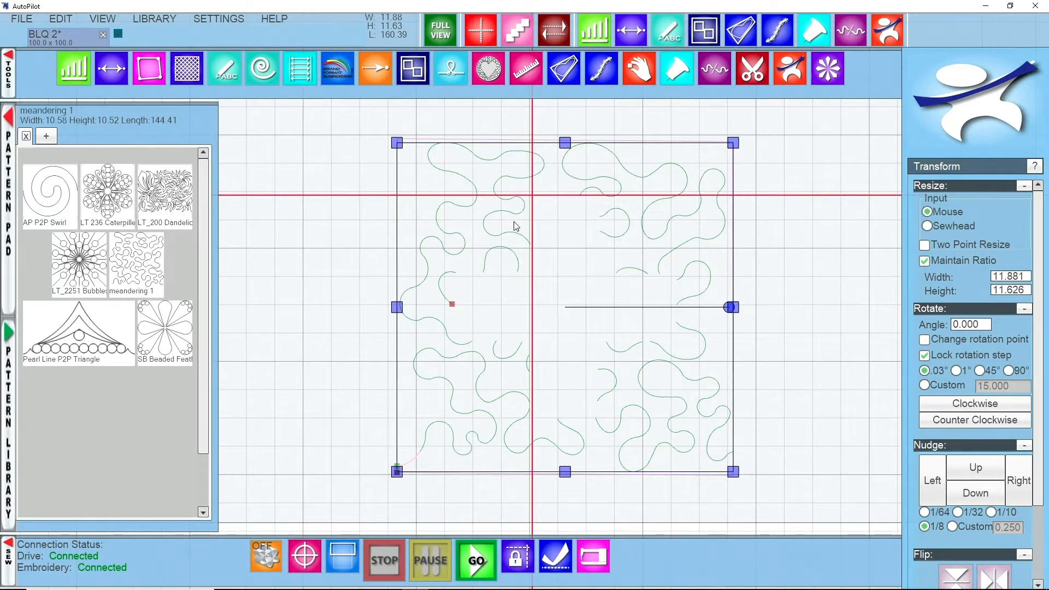
mouse_move(553, 290)
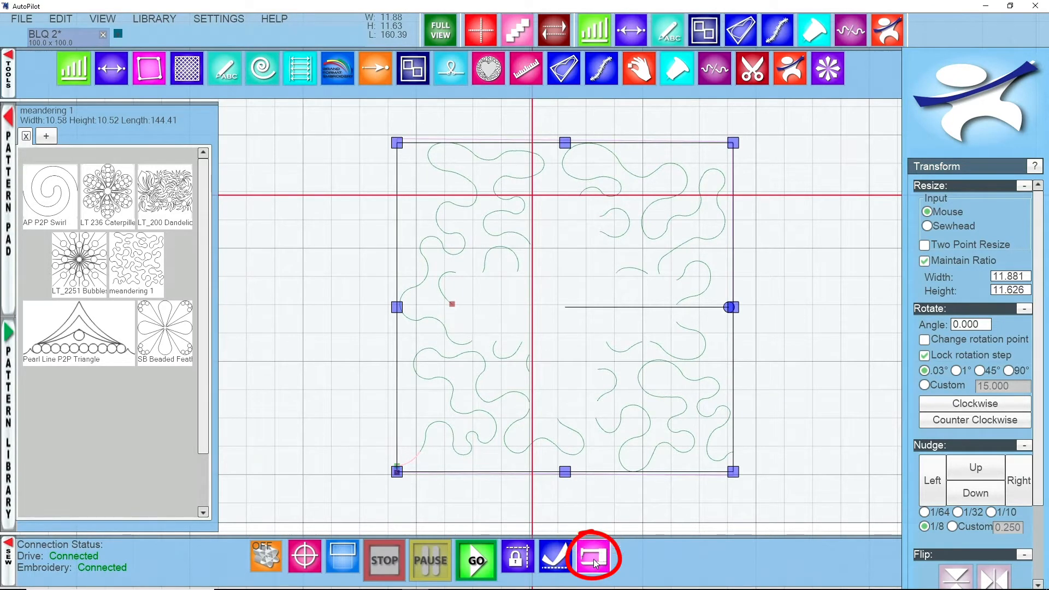
- Preview the sewing order with jump lines in Sew Options, then close it
left_click(591, 557)
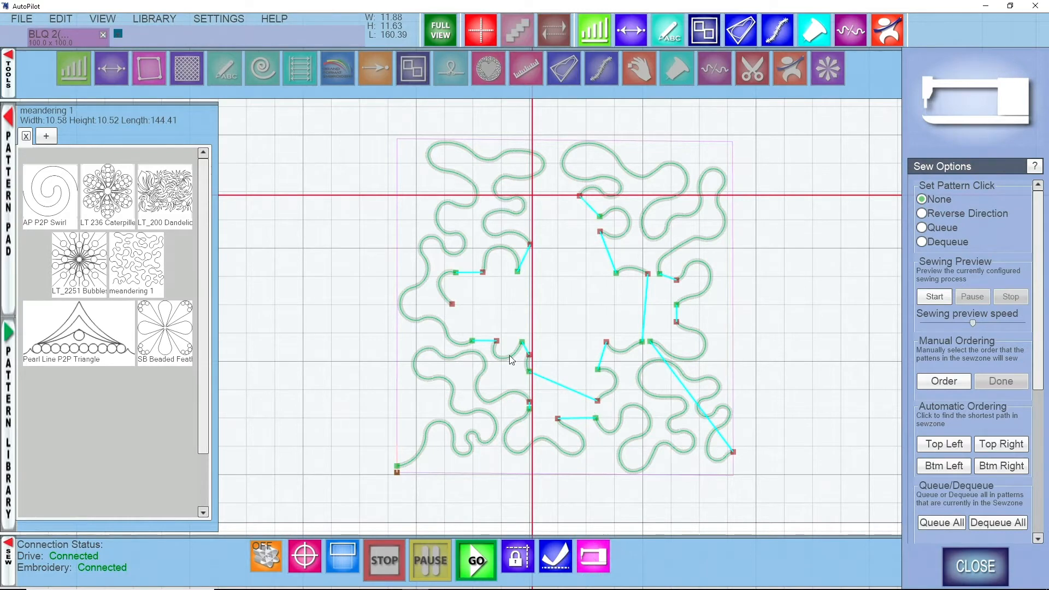
mouse_move(533, 376)
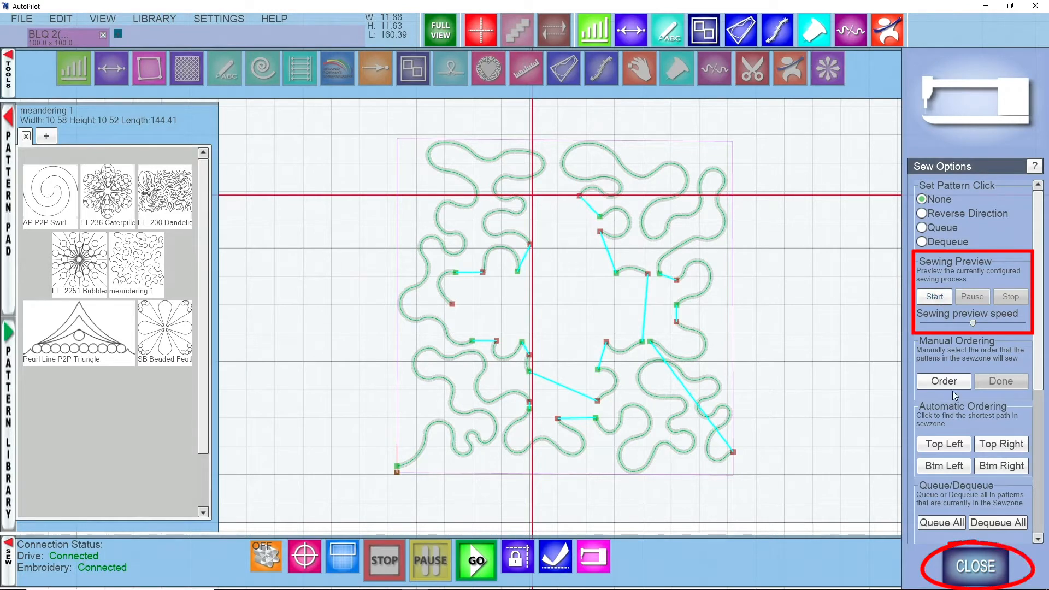
left_click(973, 567)
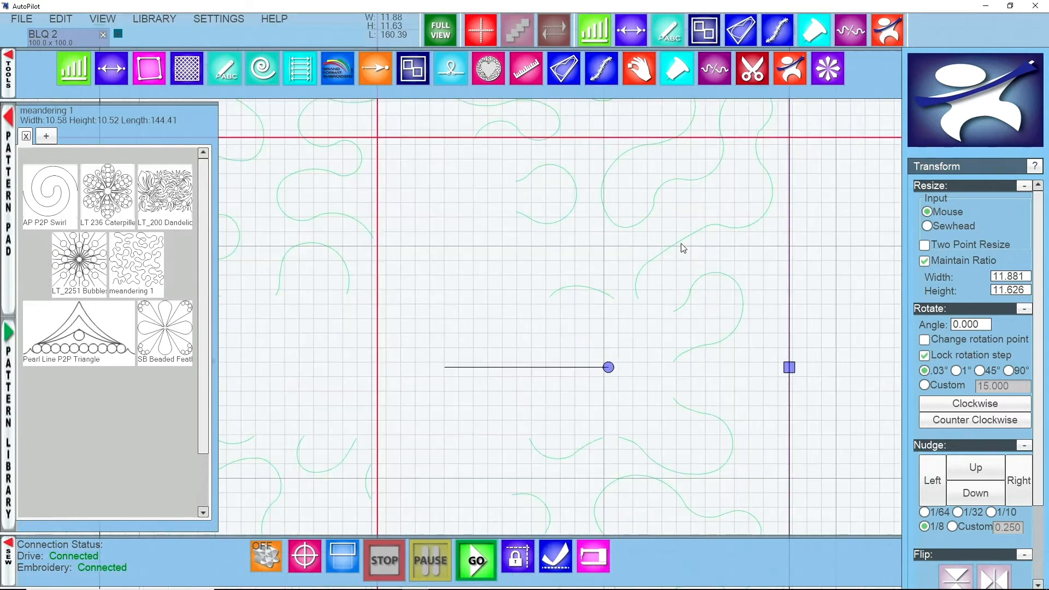
- Delete the extra points on the straight connector and bend it into an arc
left_click(223, 68)
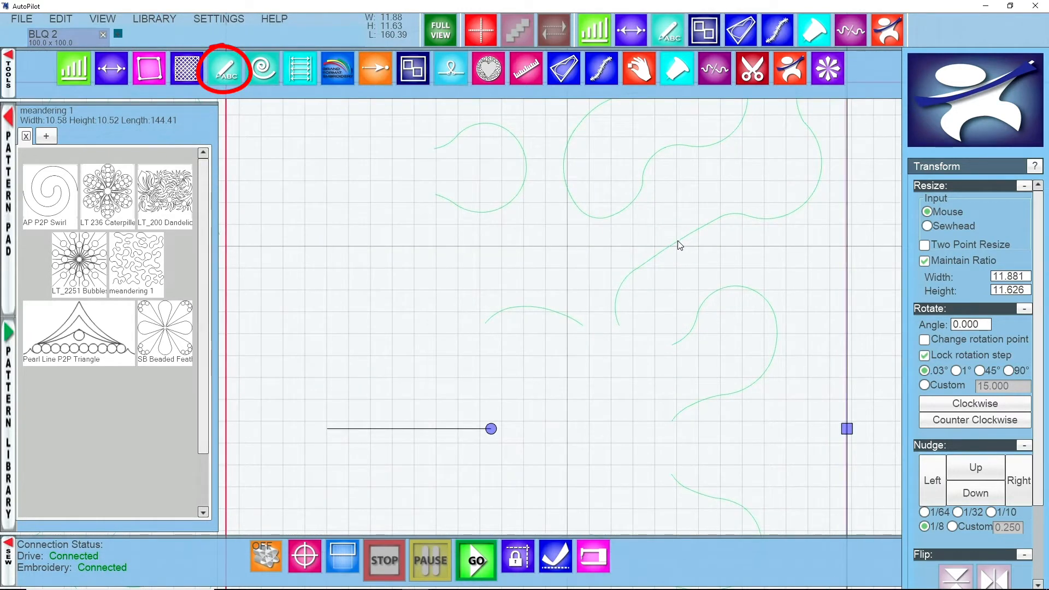
left_click(225, 68)
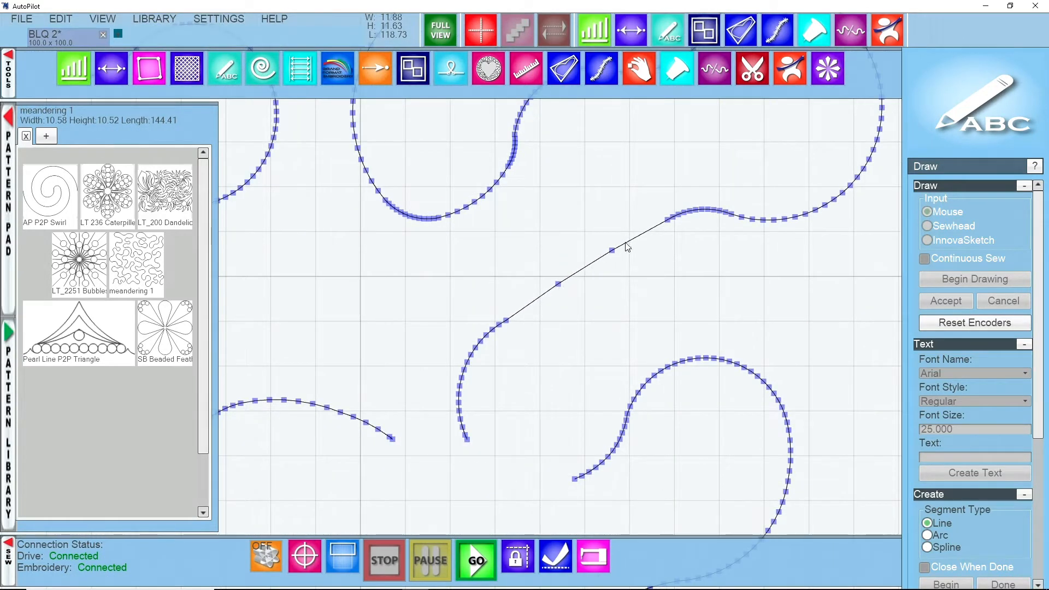
mouse_move(566, 278)
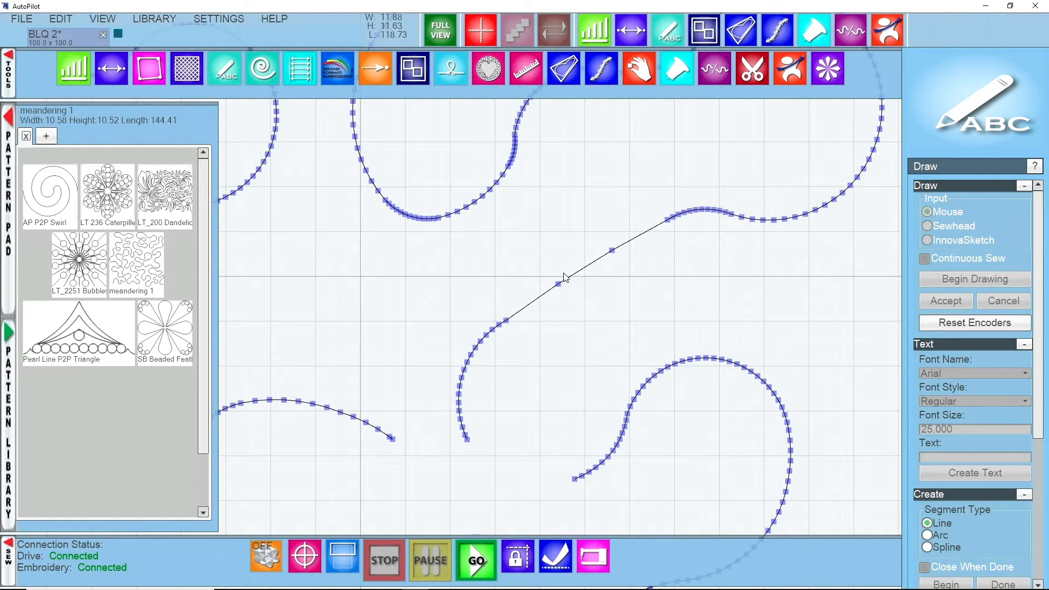
mouse_move(584, 262)
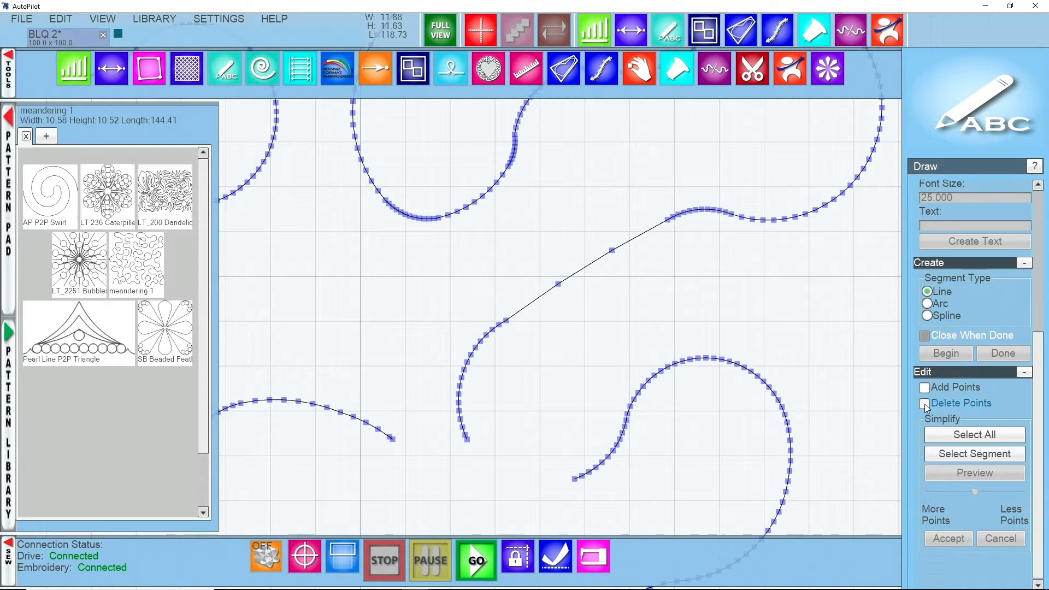
left_click(925, 403)
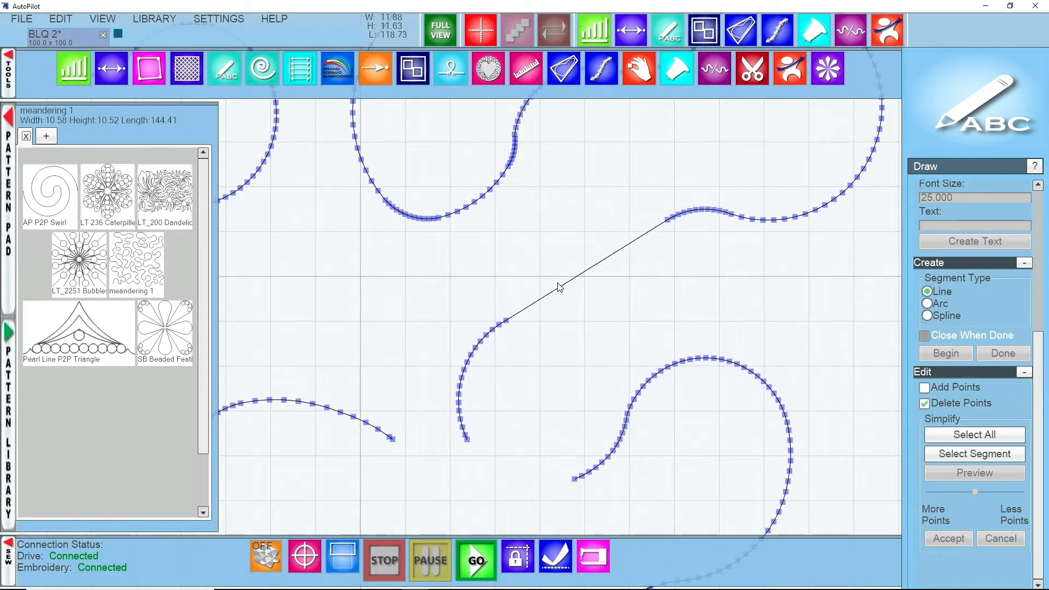
mouse_move(935, 380)
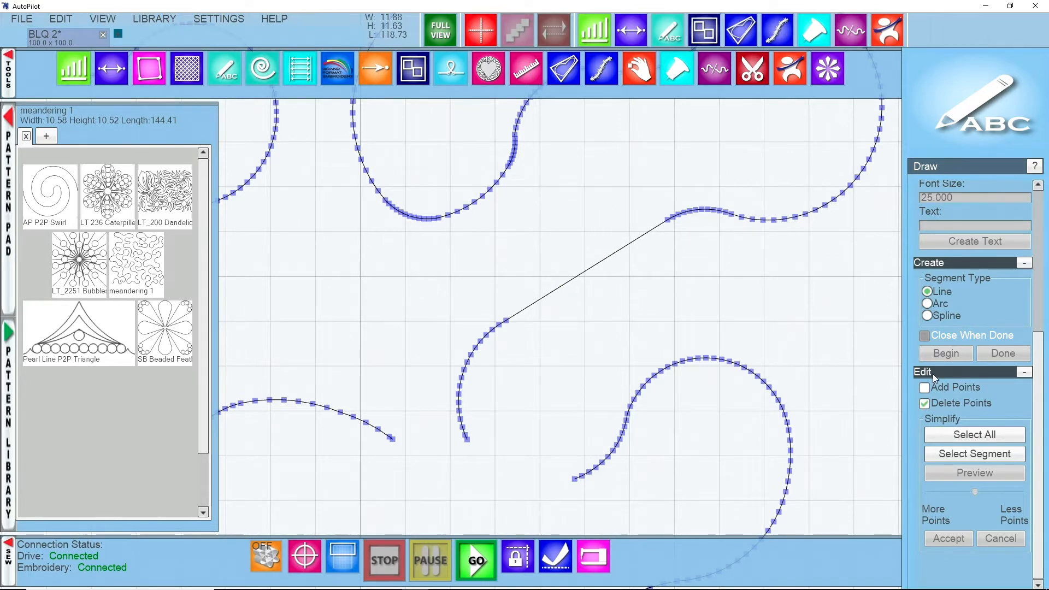
left_click(926, 403)
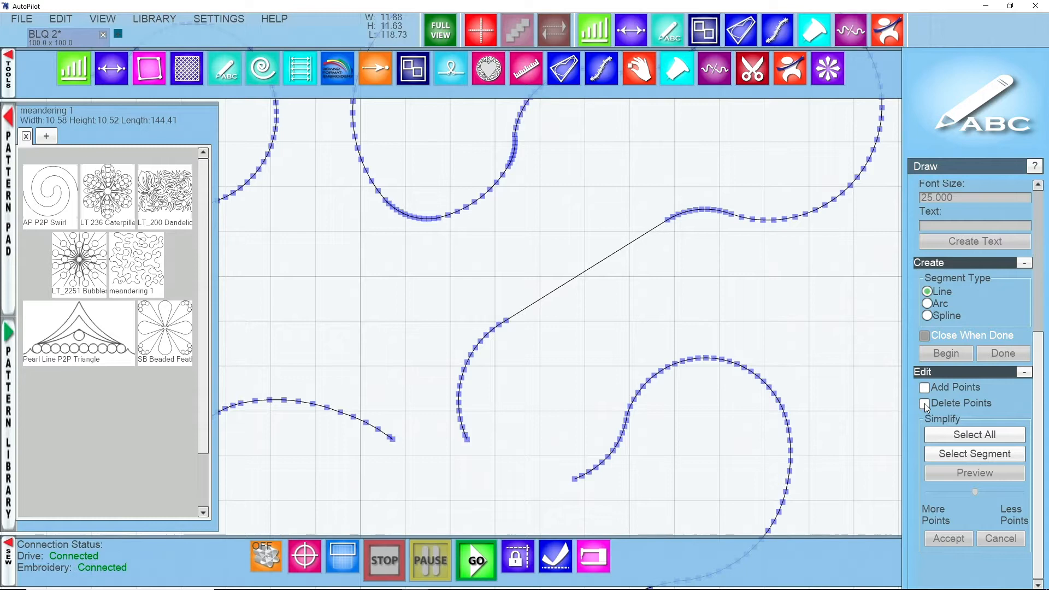
right_click(588, 275)
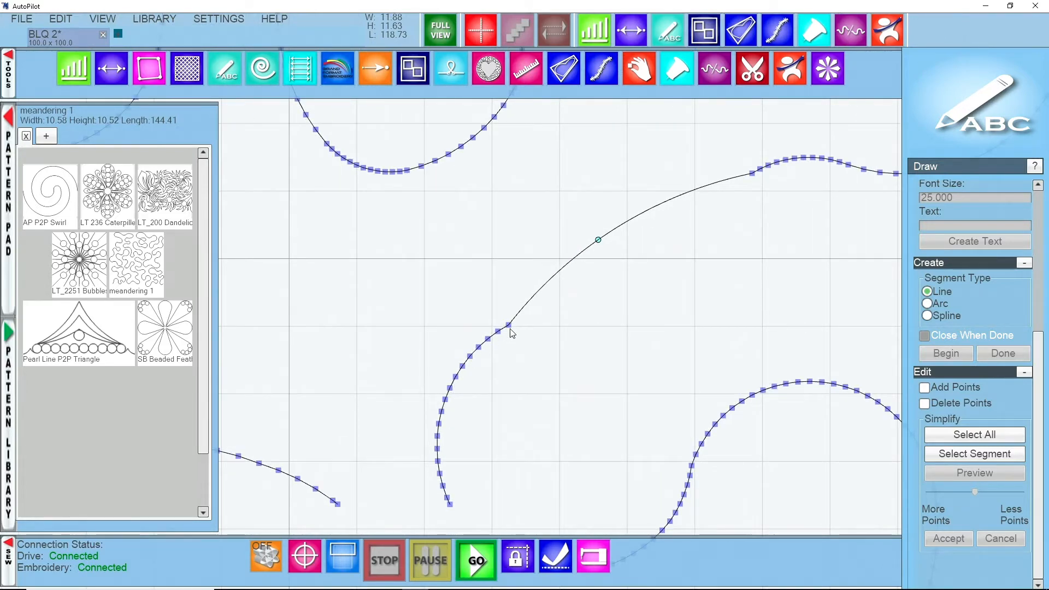
- Remove more points along the reshaped connector using Delete Points
left_click(925, 402)
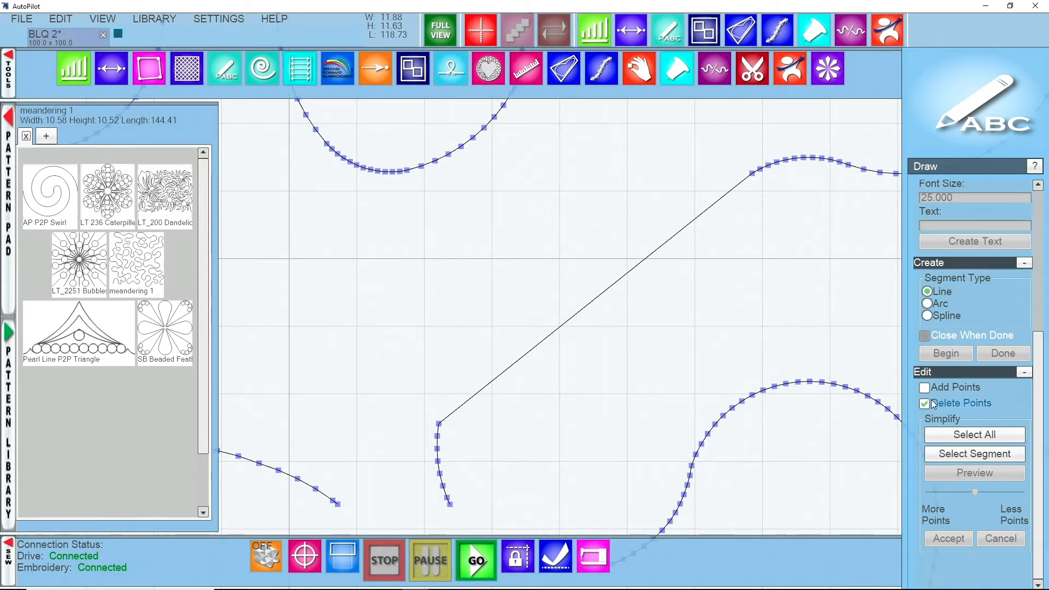
left_click(925, 402)
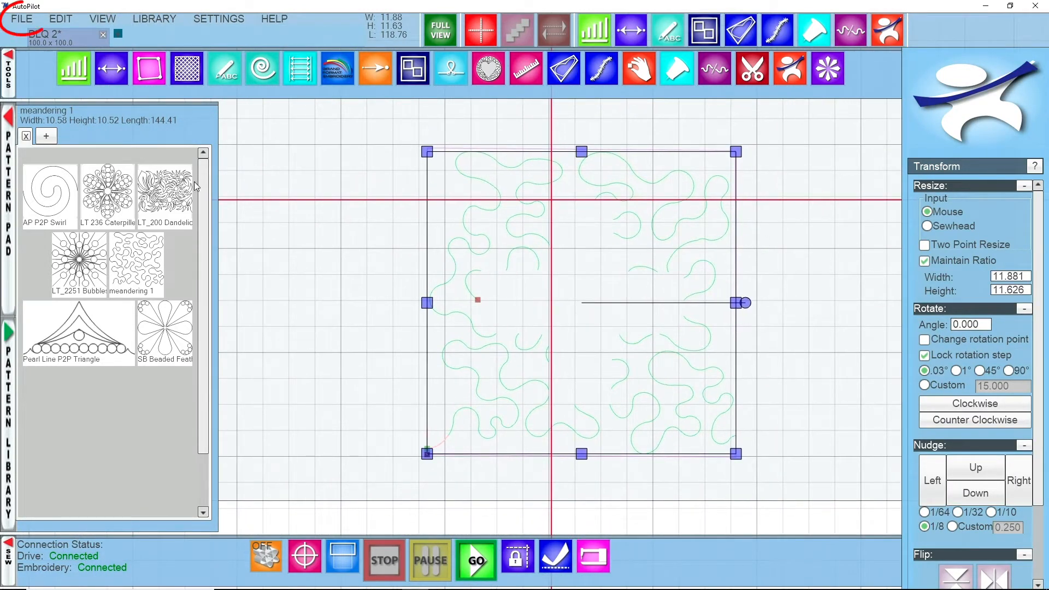
- Save the quilt block and start sewing the trimmed meander, a 118.56-inch sew length
left_click(21, 18)
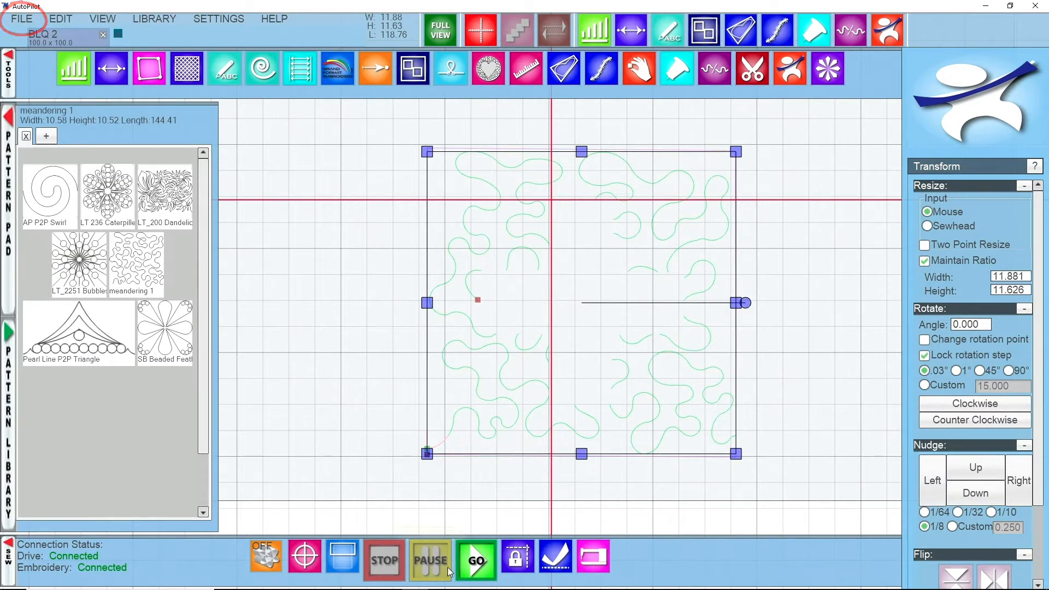
left_click(476, 560)
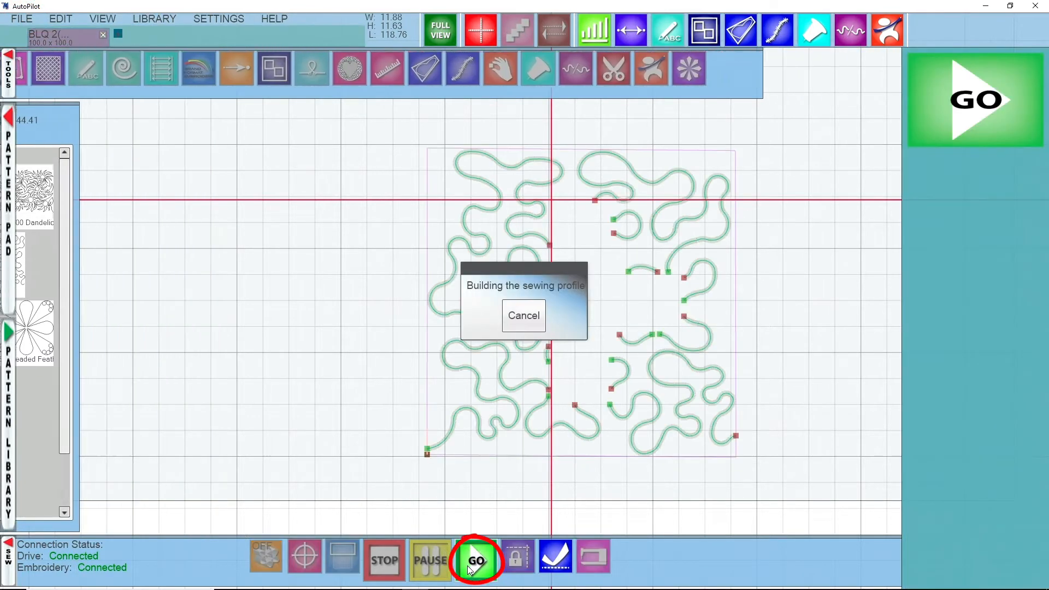
left_click(476, 561)
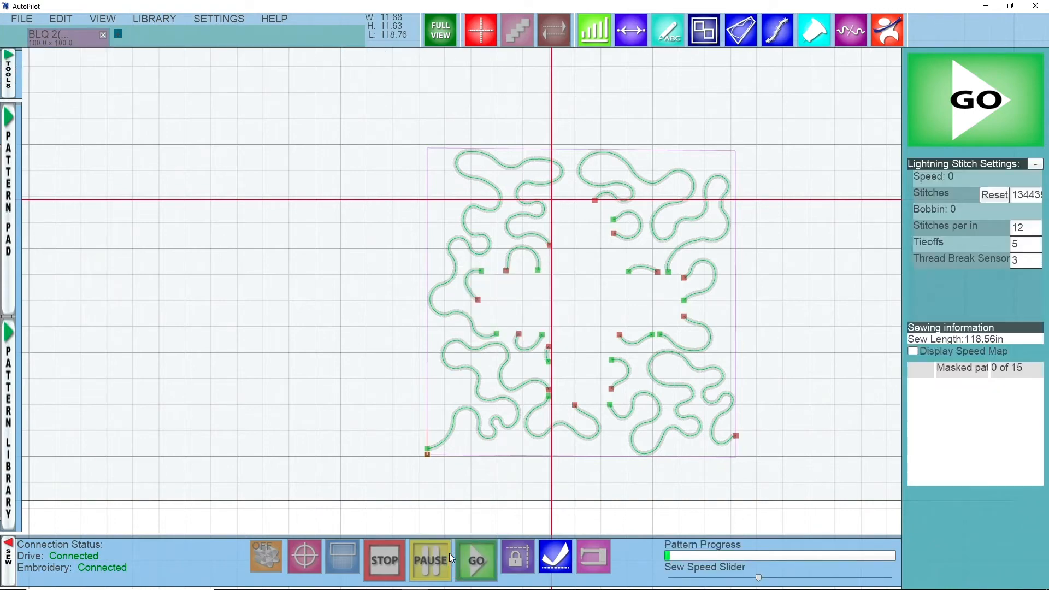